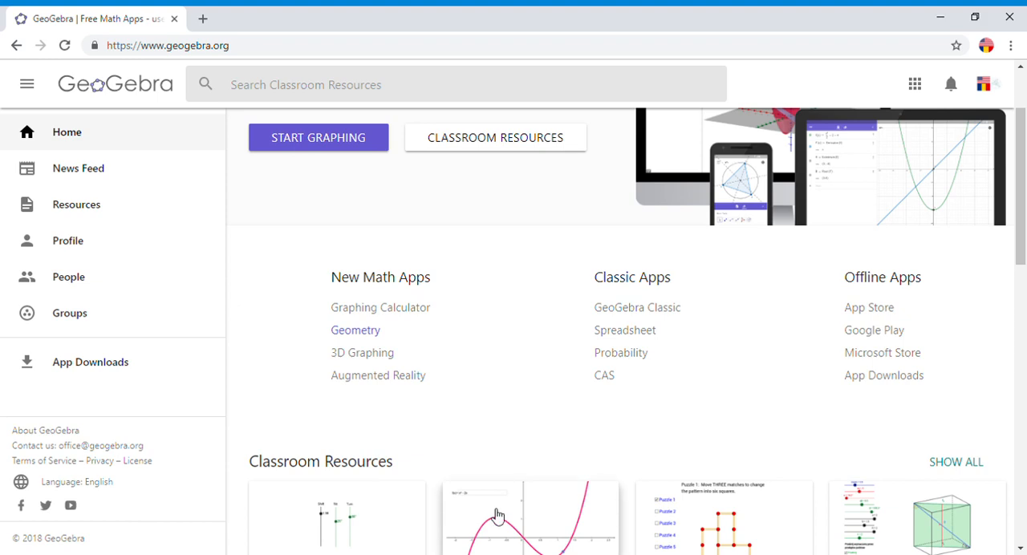
mouse_move(364, 409)
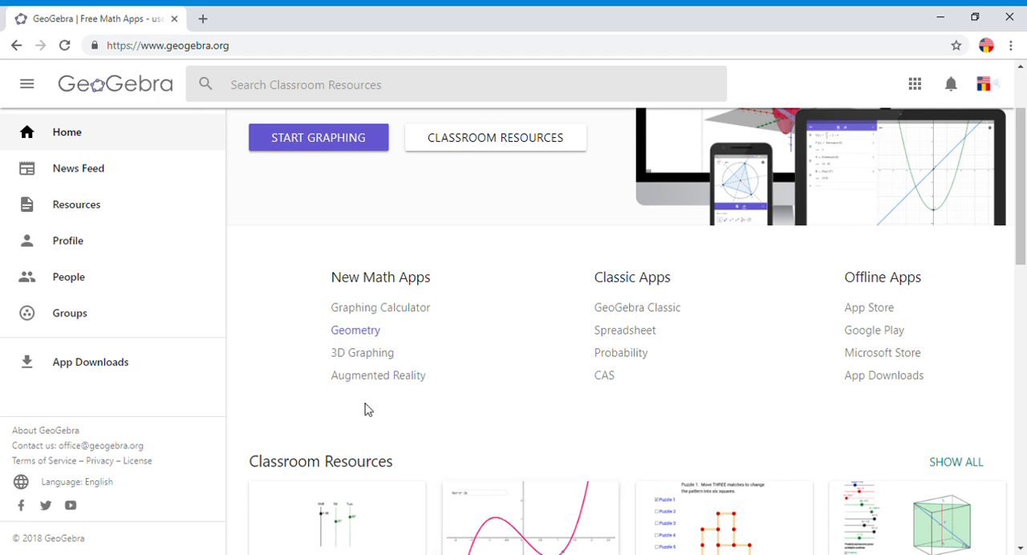
mouse_move(367, 336)
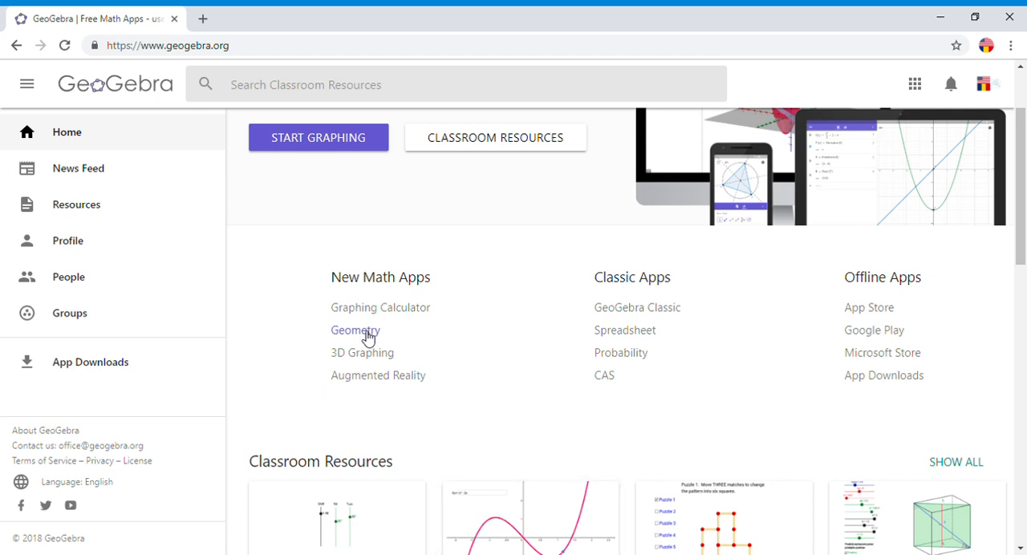
Launch the Geometry app from geogebra.org's New Math Apps section.
left_click(356, 330)
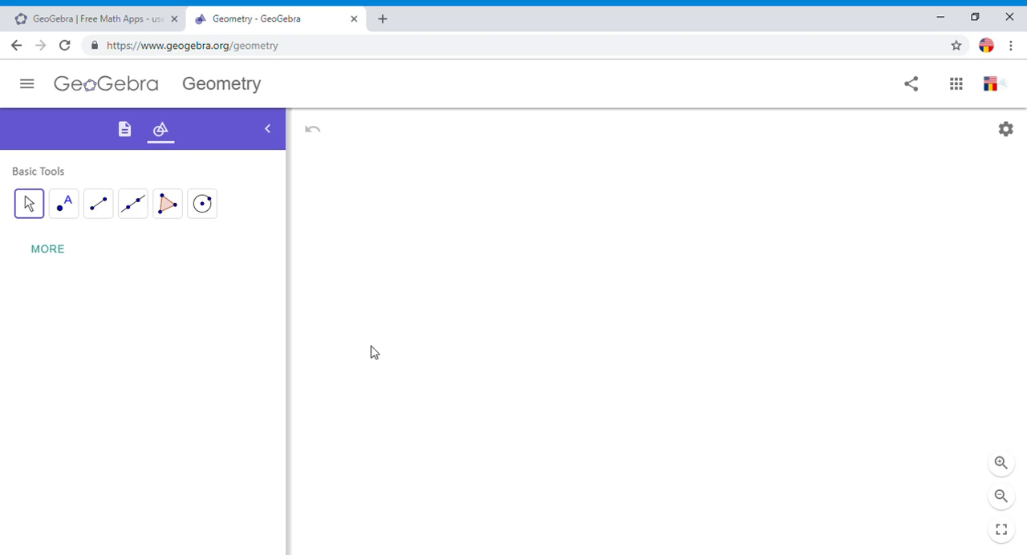
Expand the full tool set and select the Ray tool.
left_click(46, 249)
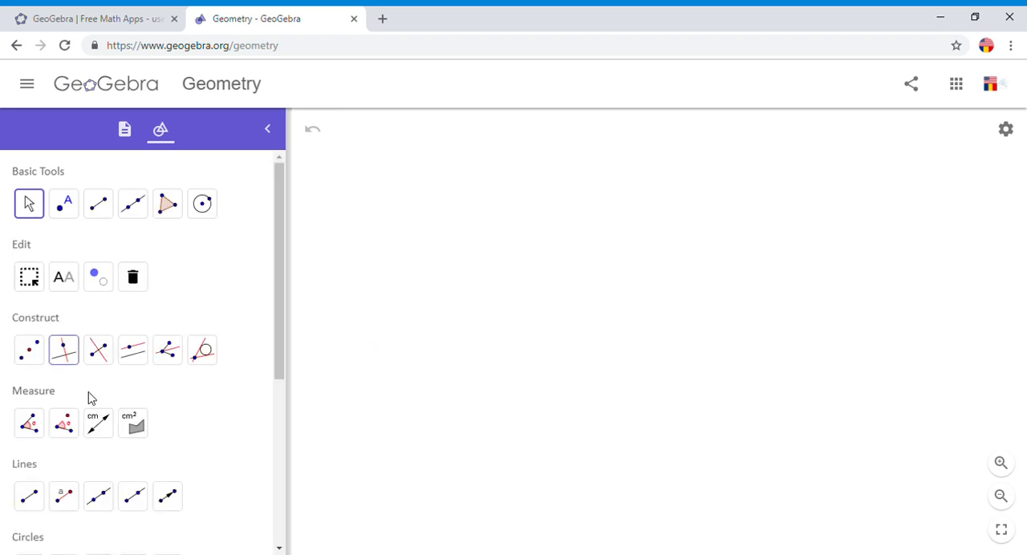
left_click(133, 421)
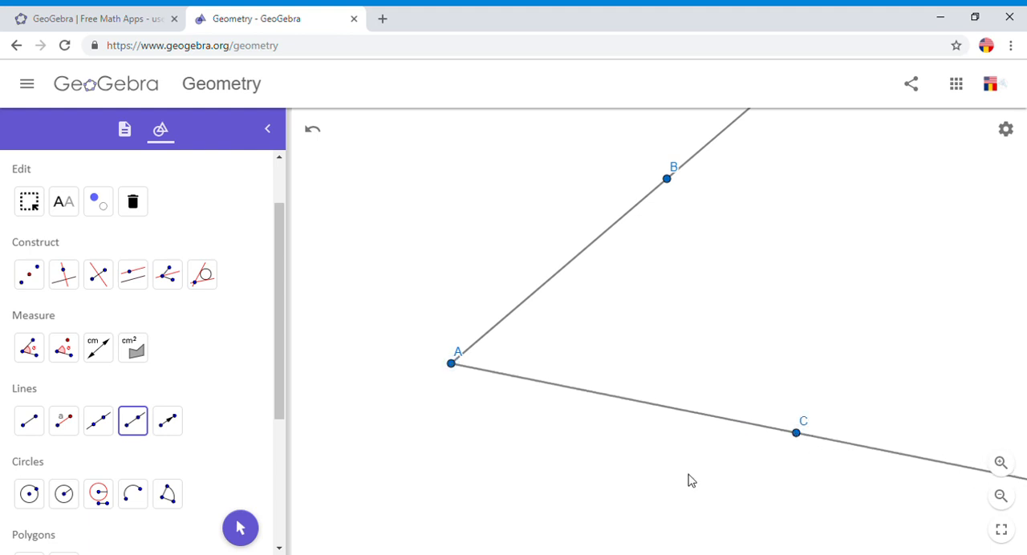
mouse_move(669, 477)
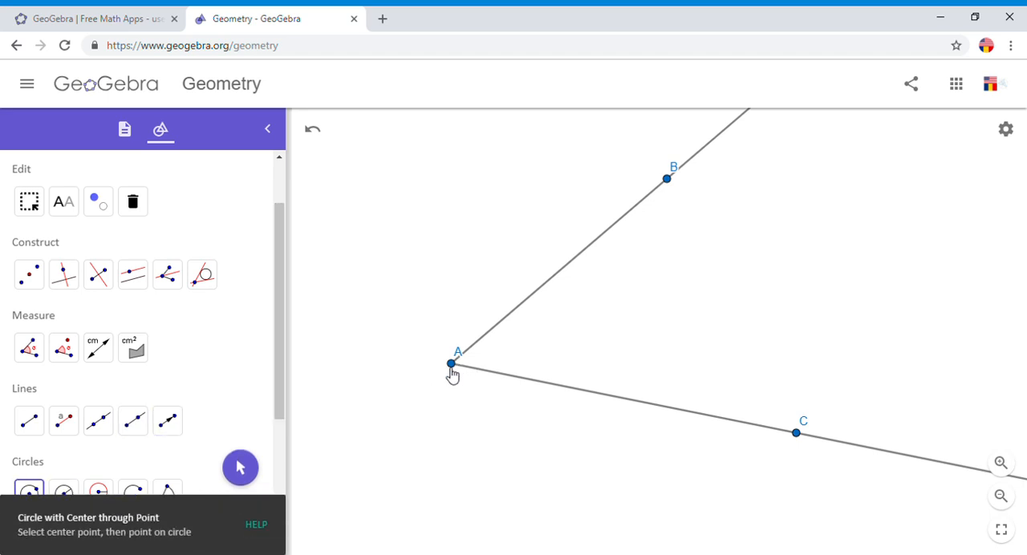
Draw a circle centered at A through ray AB at D, and mark E on ray AC.
left_click(560, 284)
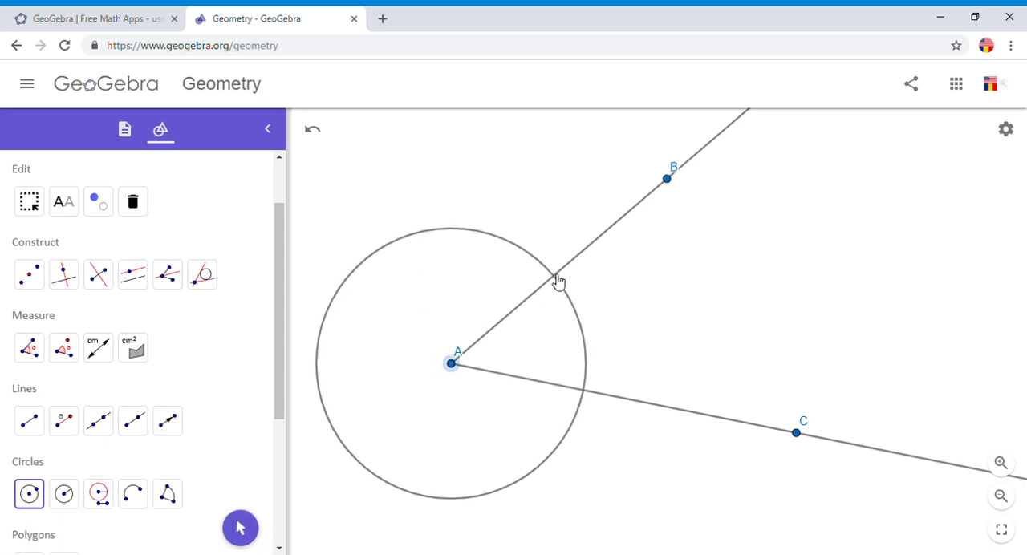
left_click(554, 276)
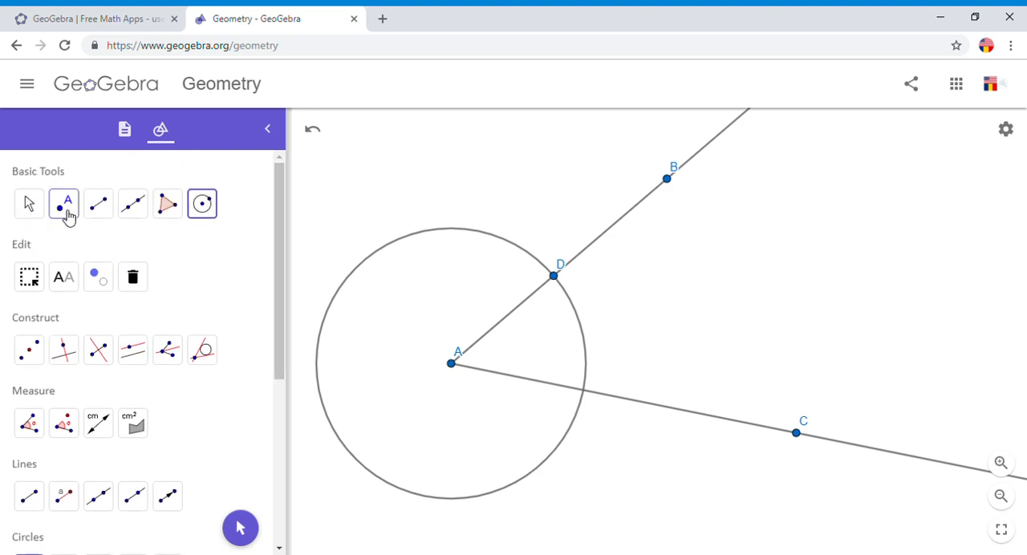
left_click(63, 203)
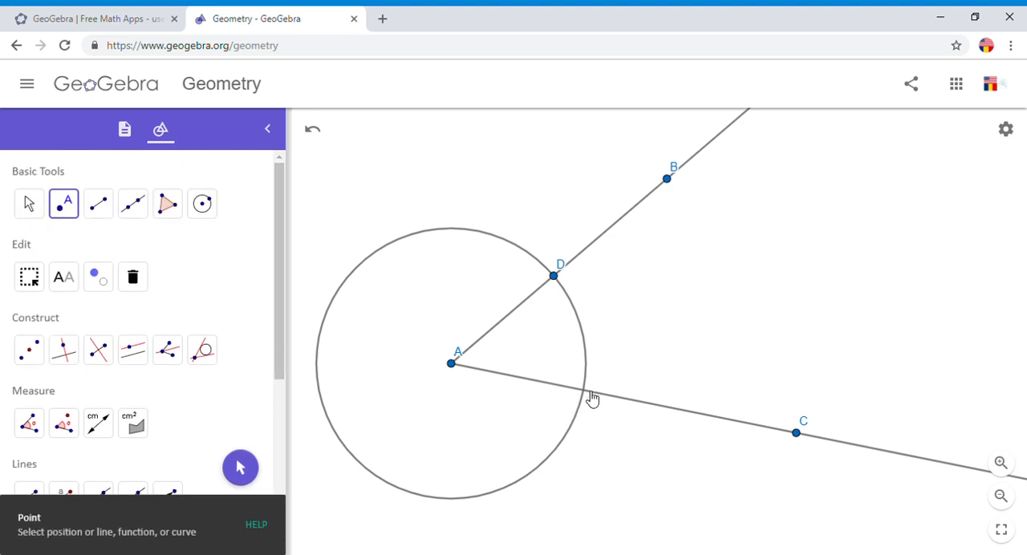
left_click(584, 390)
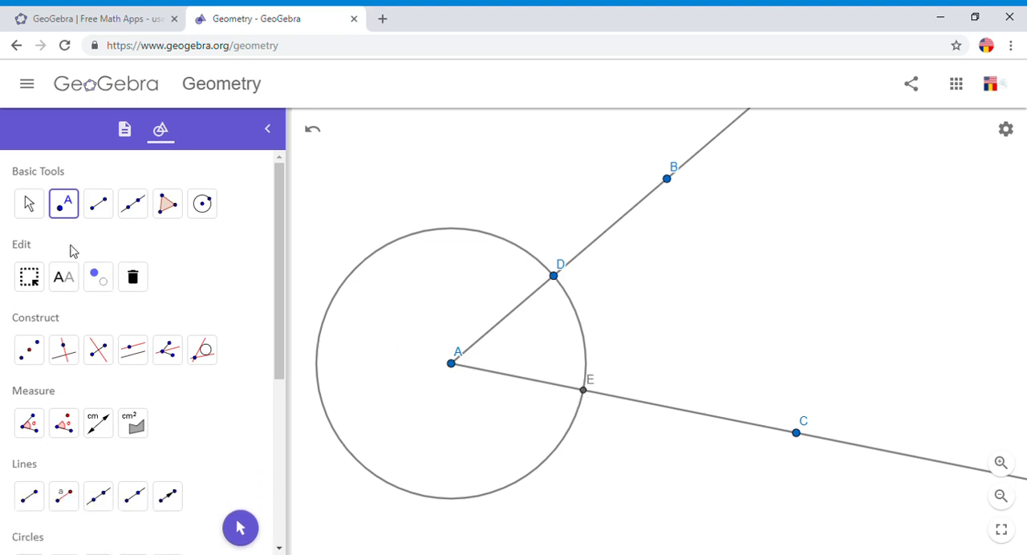
left_click(29, 203)
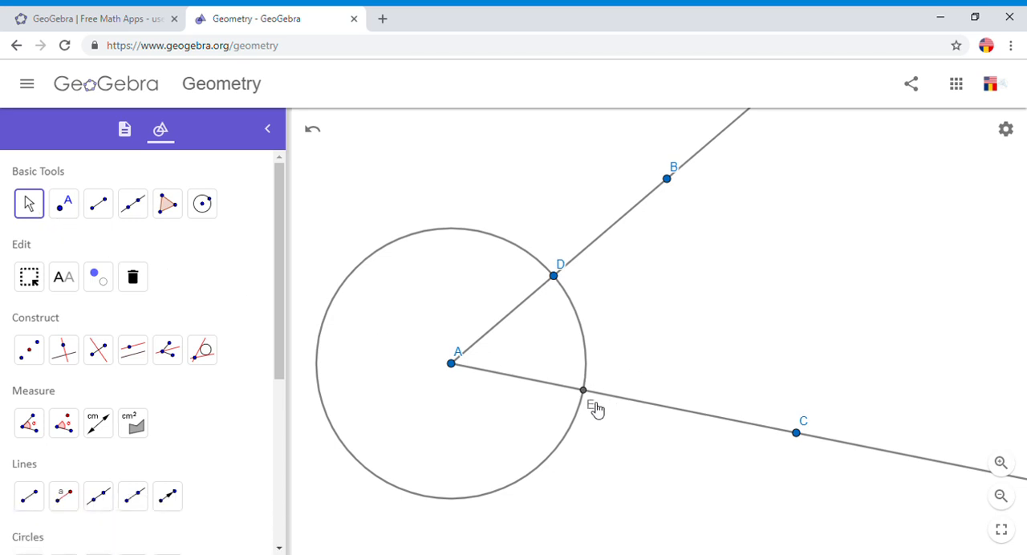
mouse_move(603, 400)
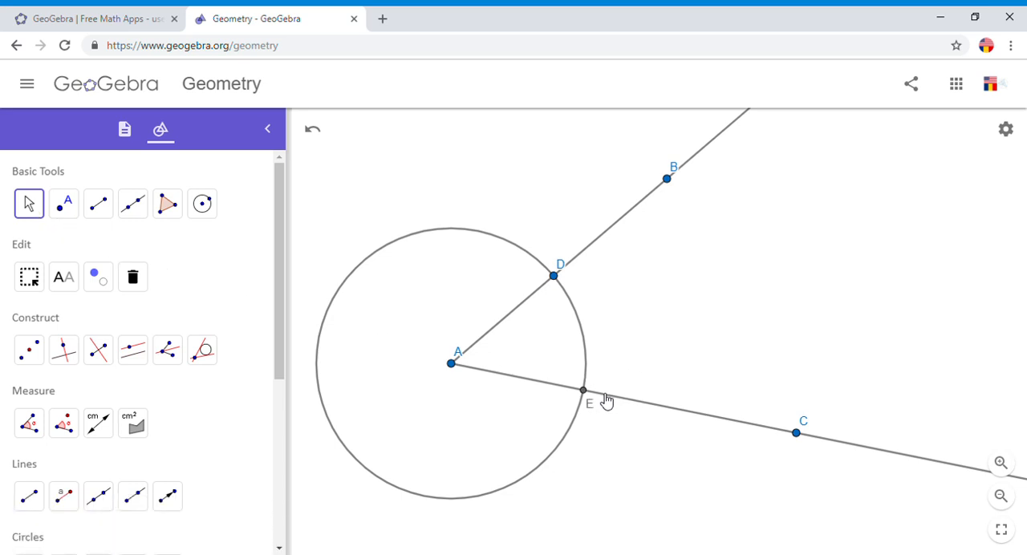
Draw two circles of radius 5 centered at D and E.
scroll("down", 3)
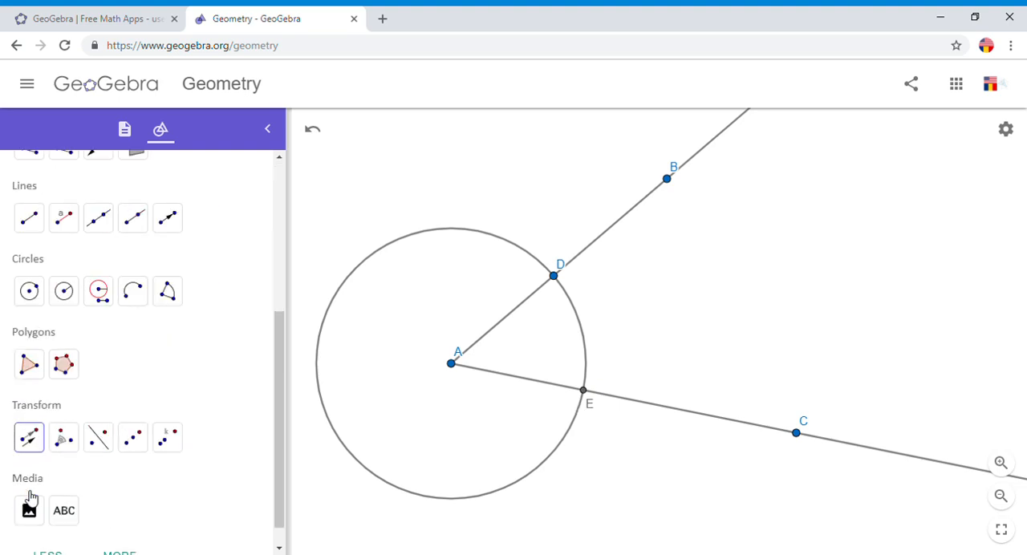
scroll("down", 3)
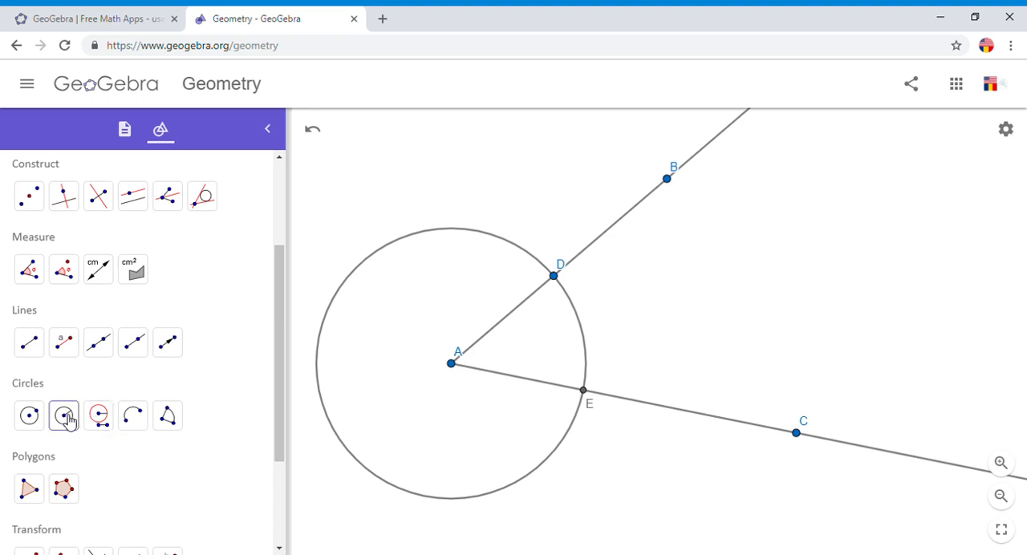
mouse_move(64, 415)
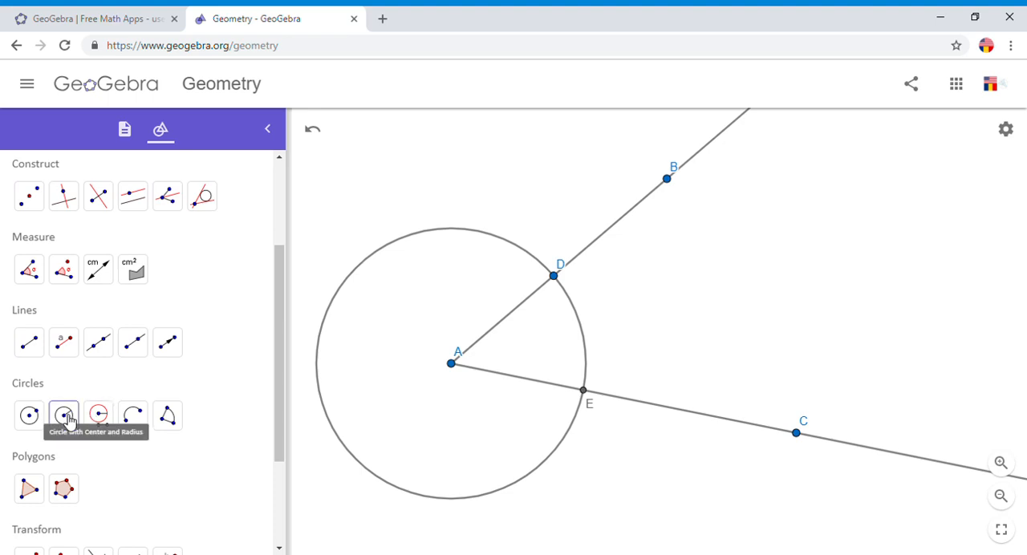
left_click(64, 415)
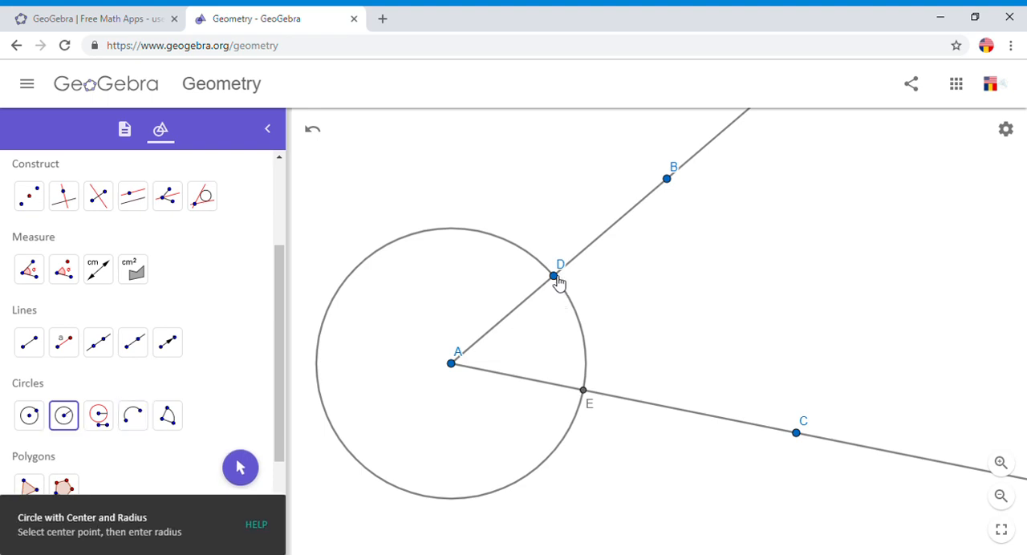
left_click(554, 276)
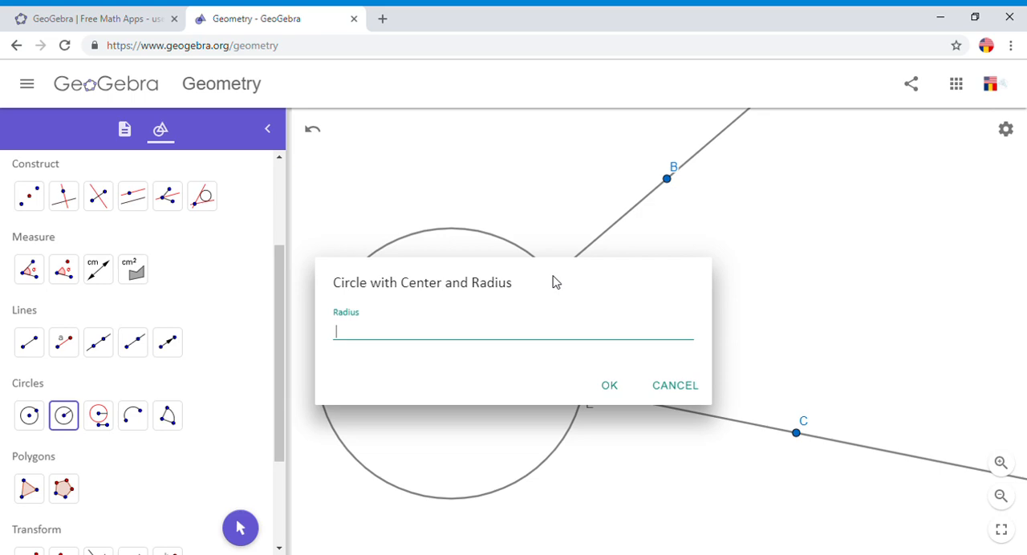
type("5")
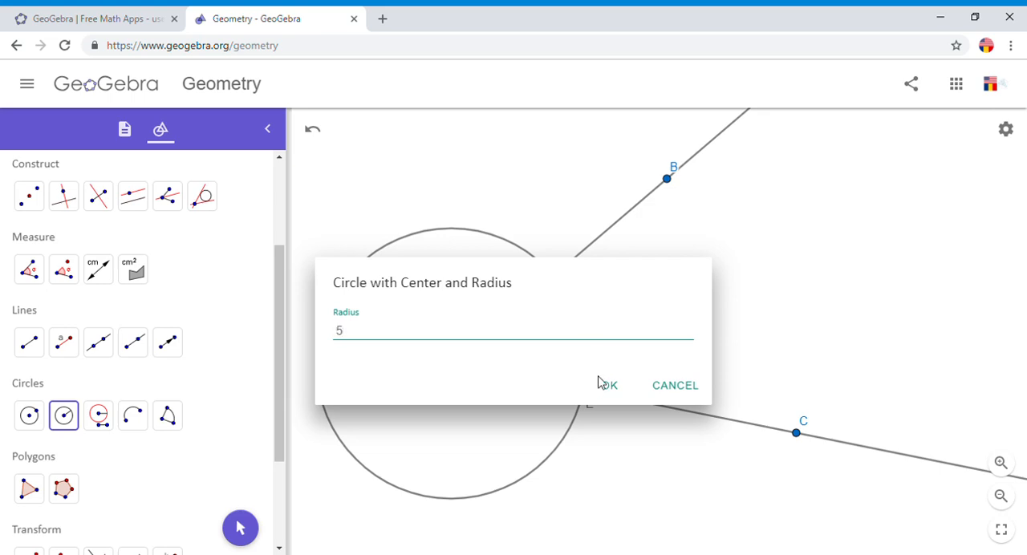
left_click(608, 385)
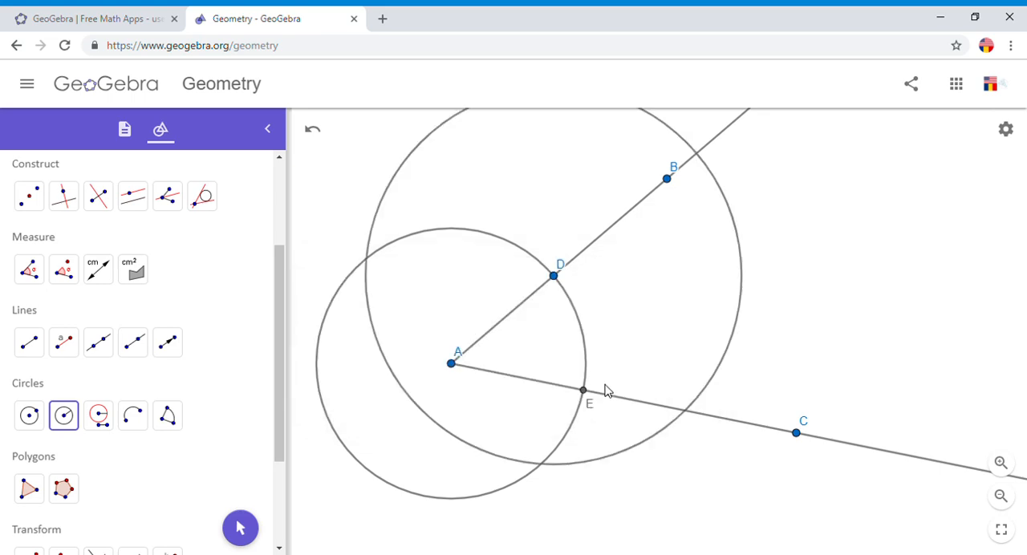
mouse_move(583, 391)
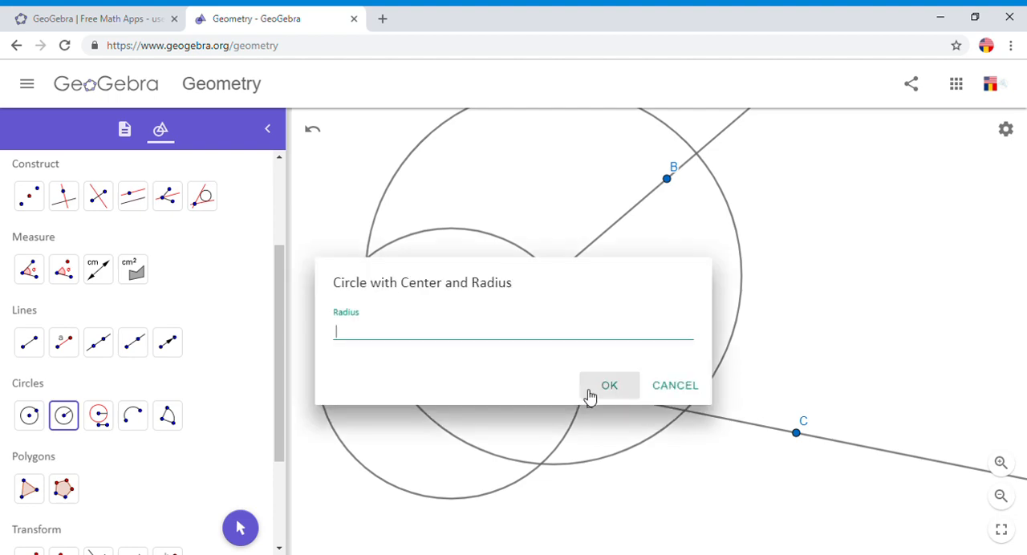
type("5")
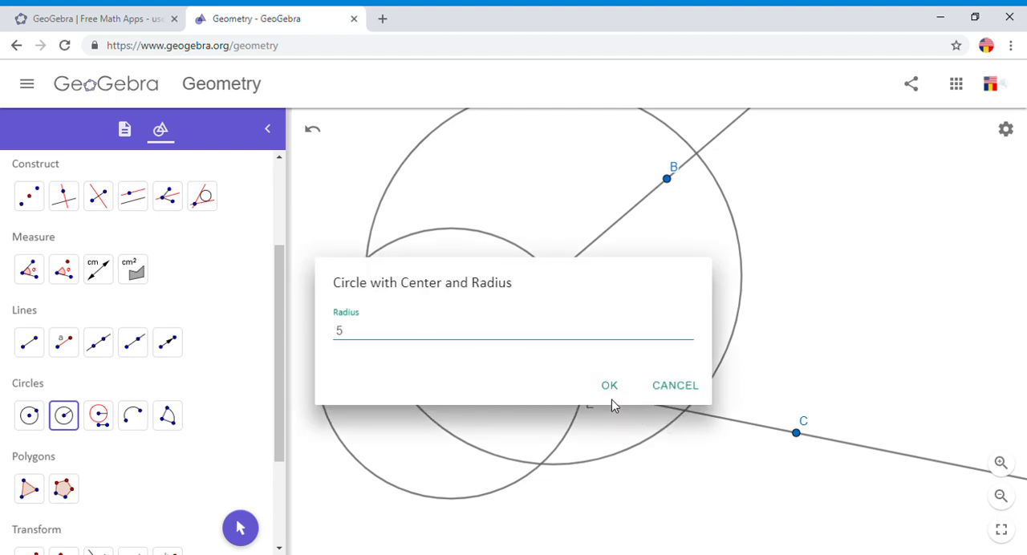
left_click(609, 385)
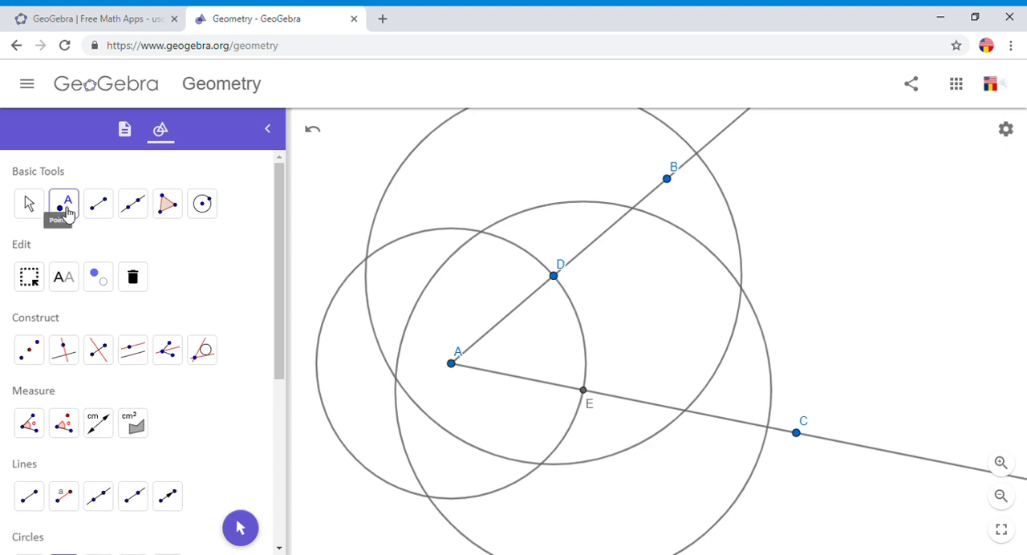
Place point F at the intersection of the two radius-5 circles.
left_click(64, 203)
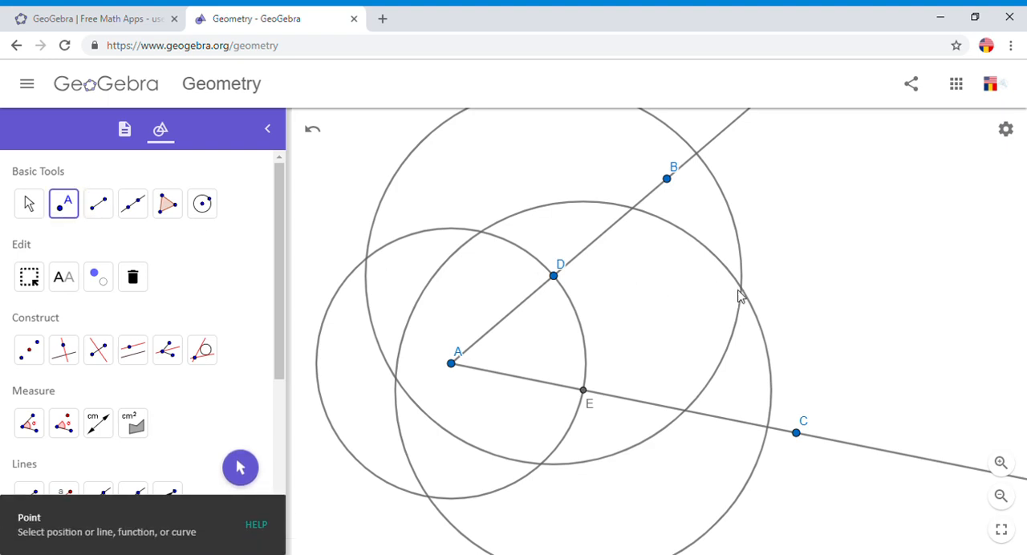
left_click(741, 288)
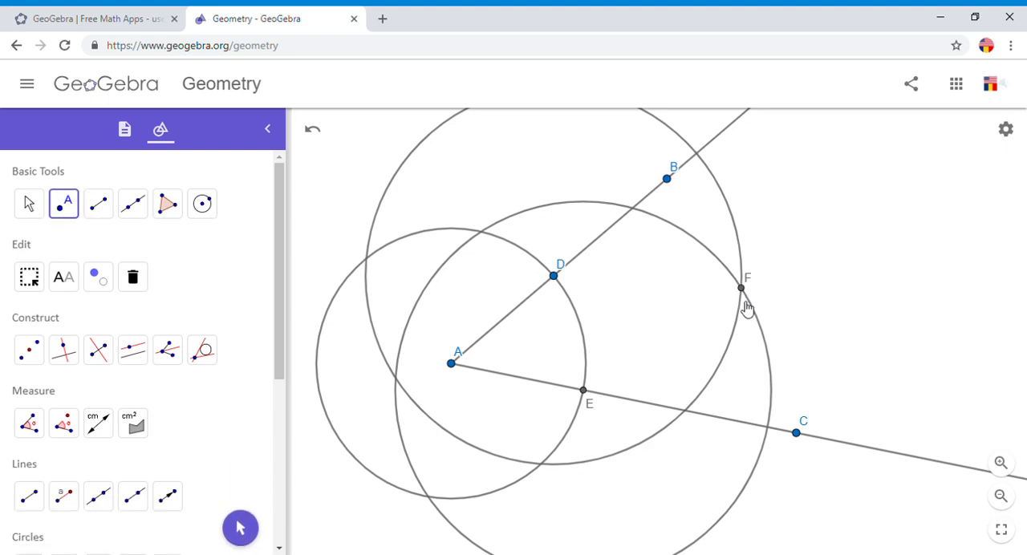
mouse_move(197, 265)
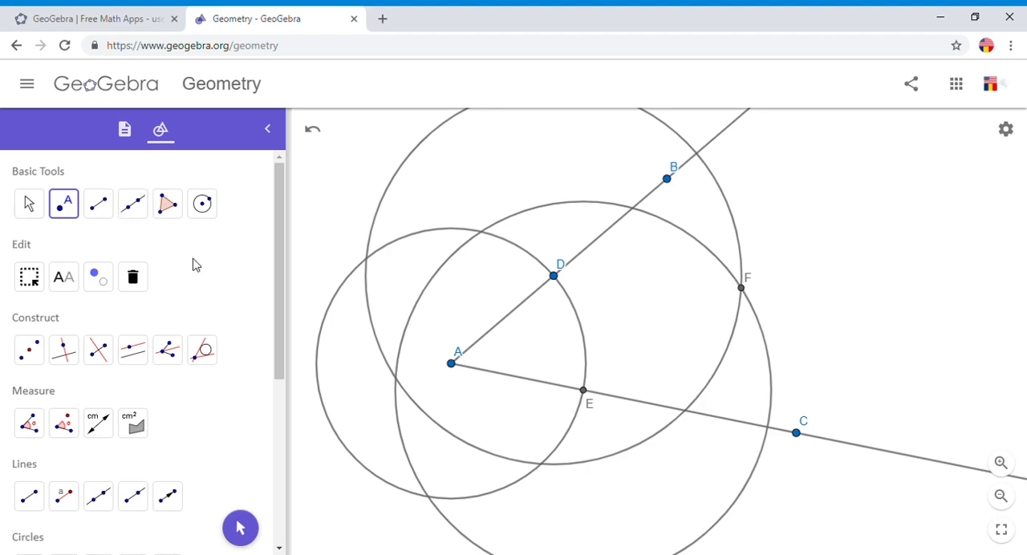
mouse_move(131, 247)
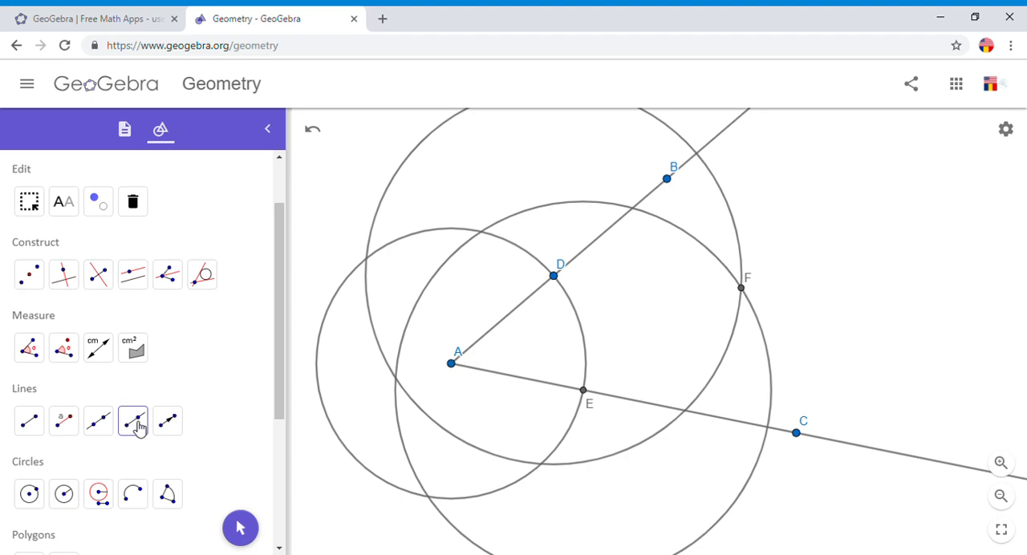
left_click(132, 421)
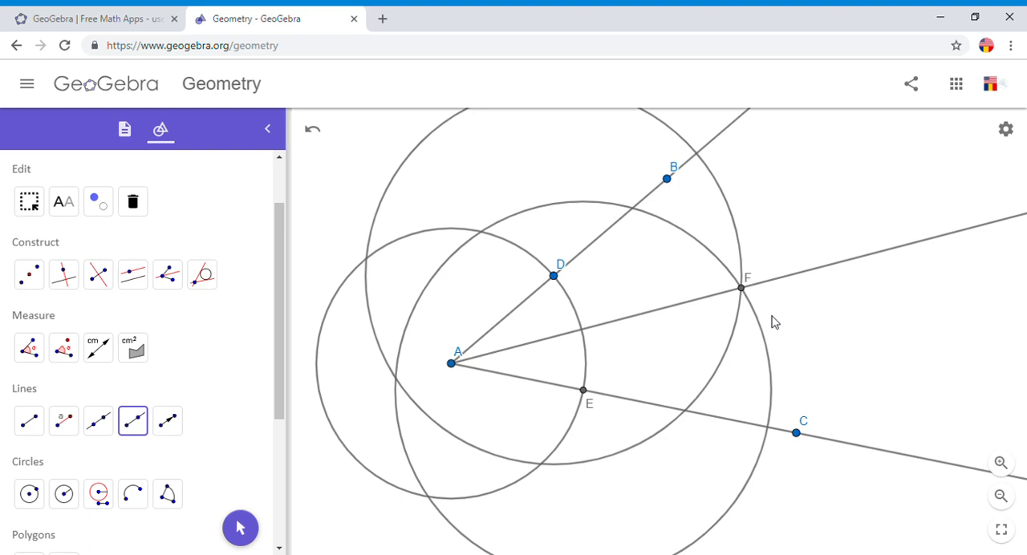
mouse_move(563, 204)
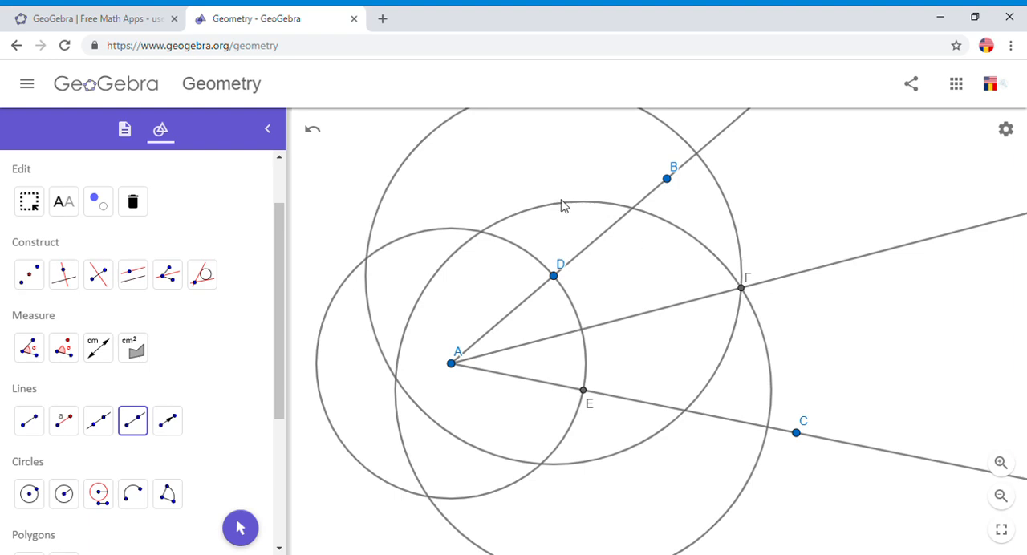
right_click(562, 207)
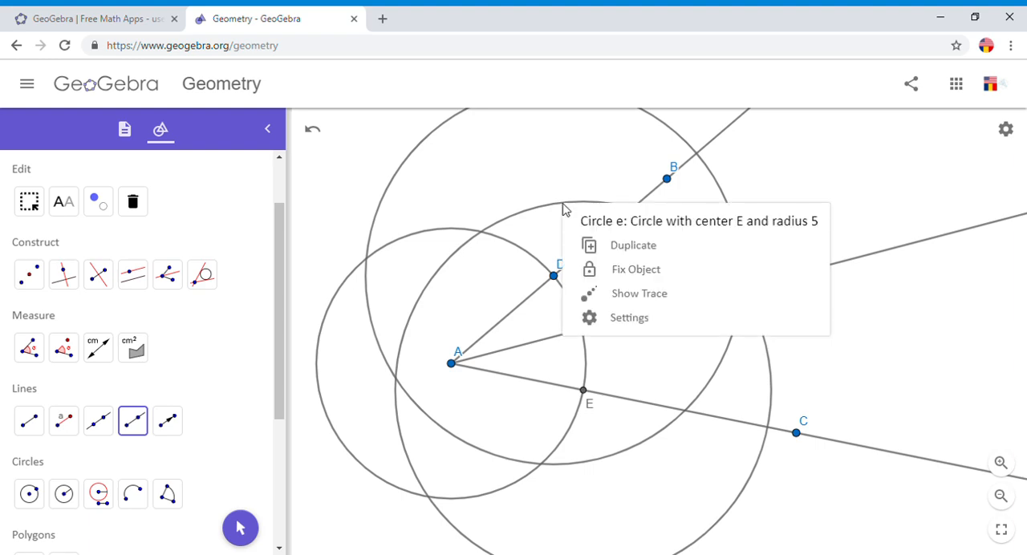
mouse_move(636, 269)
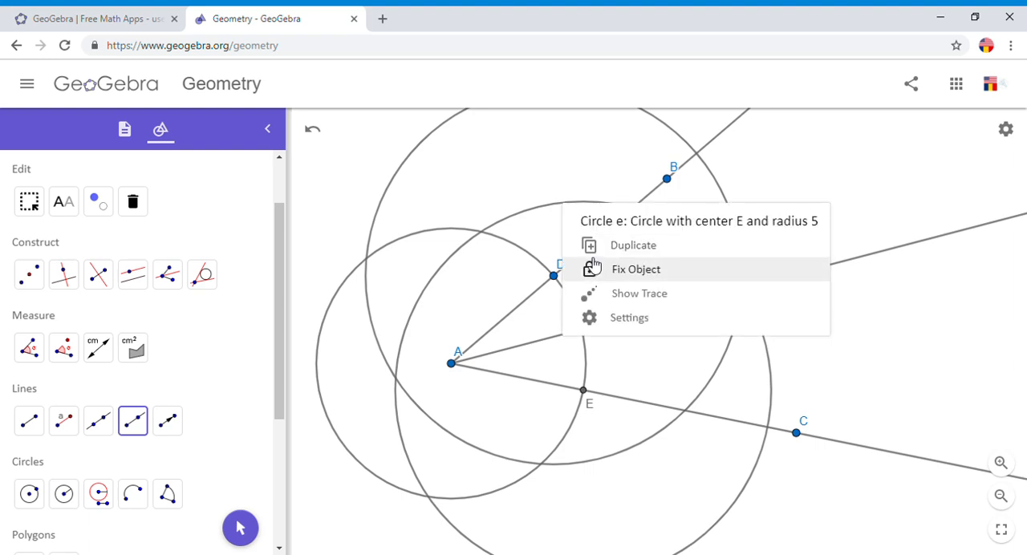
left_click(629, 317)
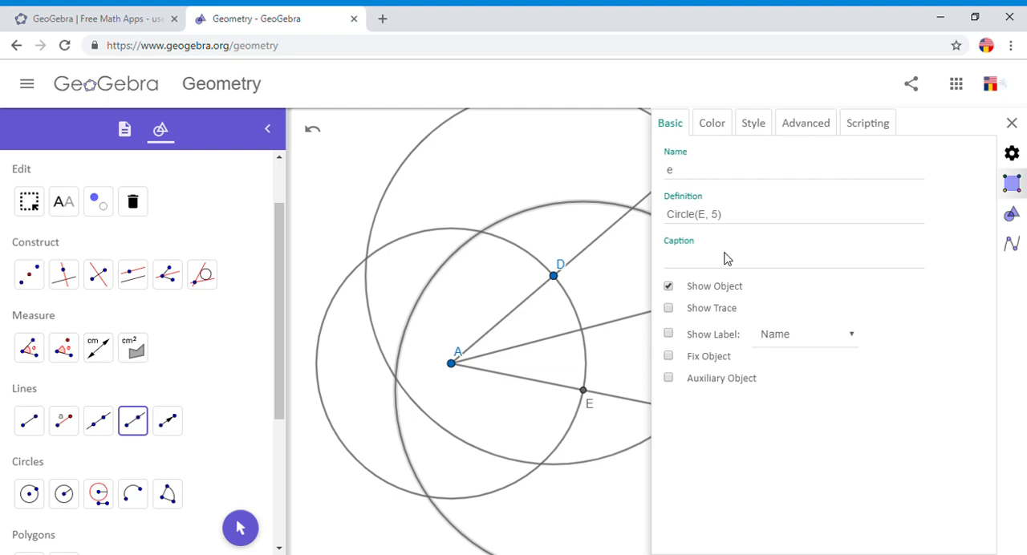
left_click(668, 286)
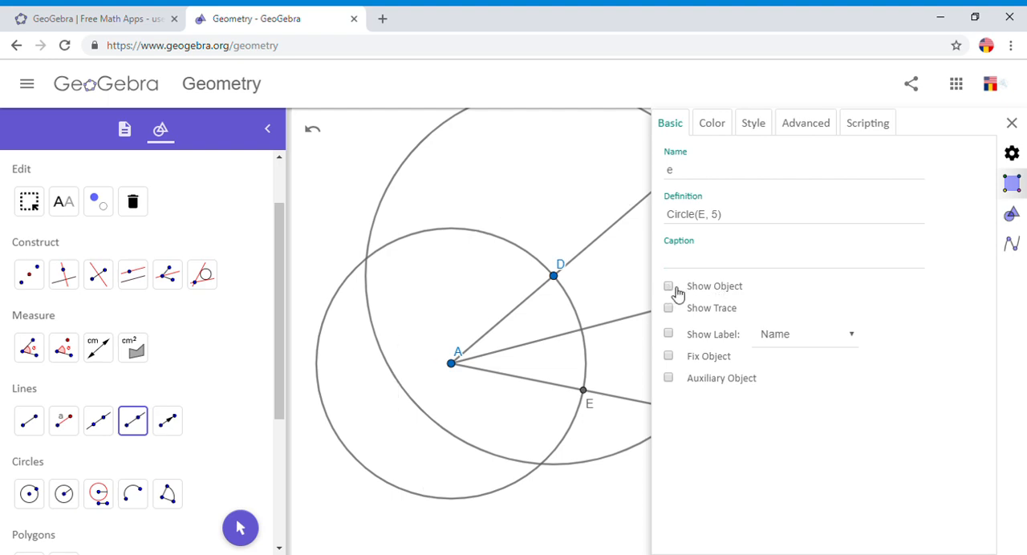
left_click(1013, 122)
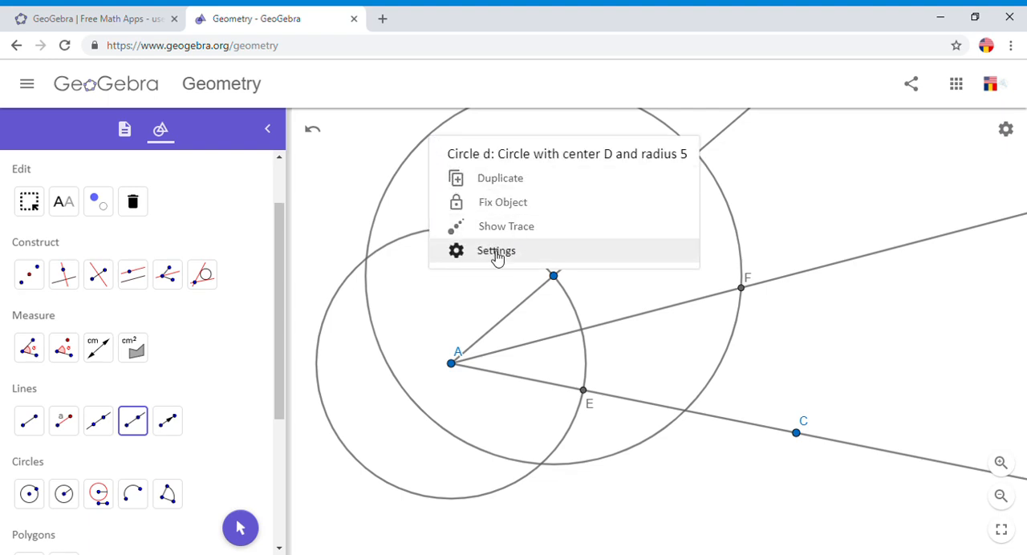
left_click(496, 250)
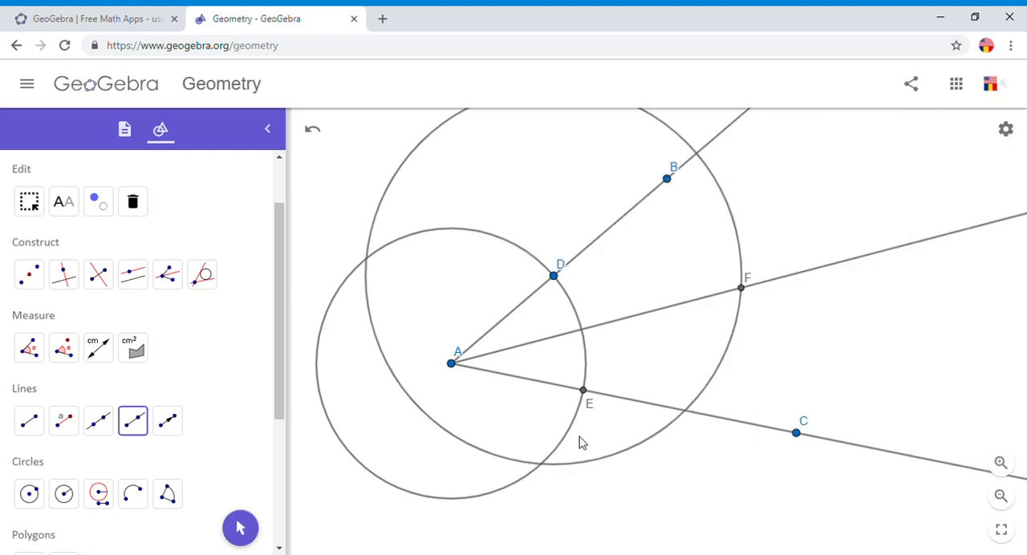
mouse_move(529, 490)
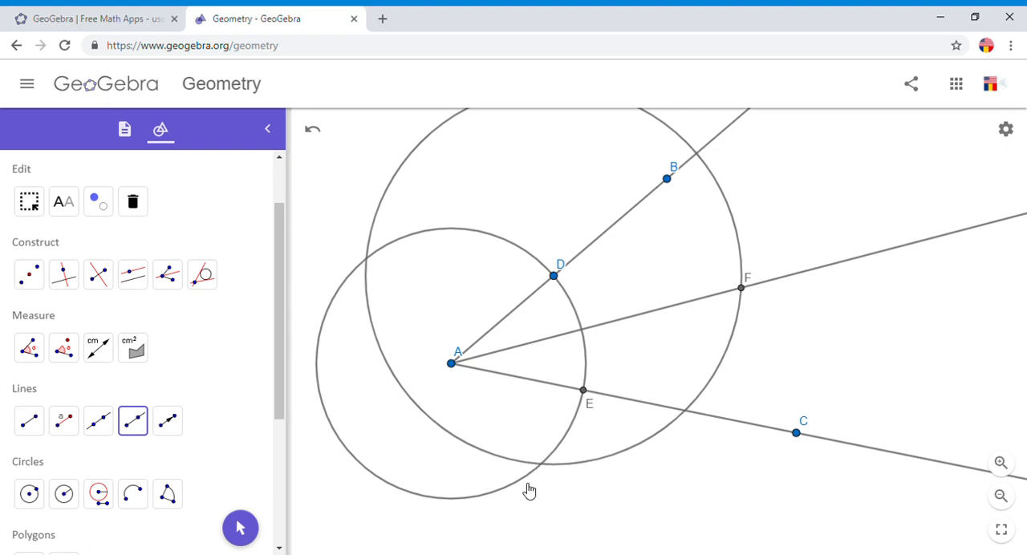
right_click(520, 479)
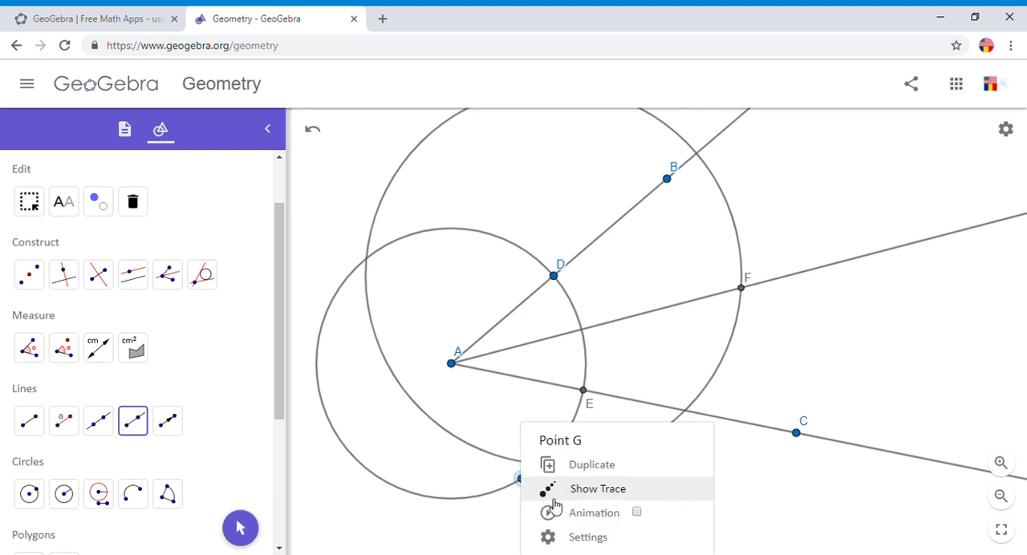
left_click(588, 536)
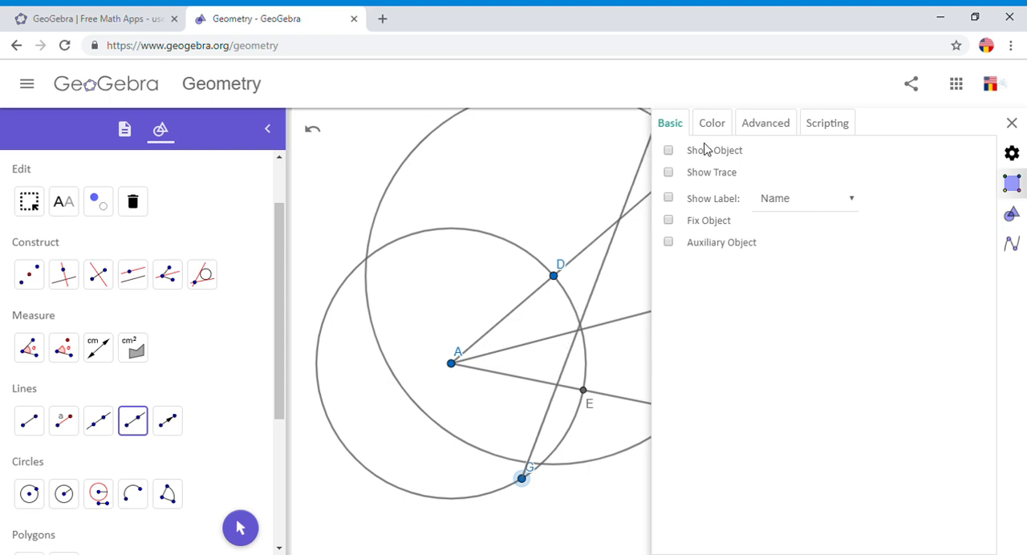
left_click(1013, 122)
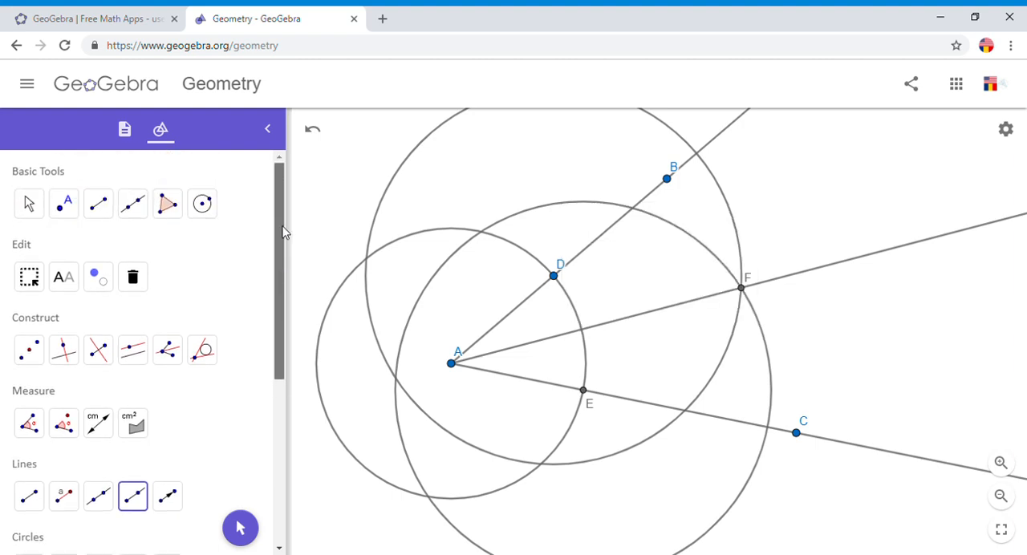
Hide circles e, d and c by unchecking Show Object in each one's settings.
left_click(29, 203)
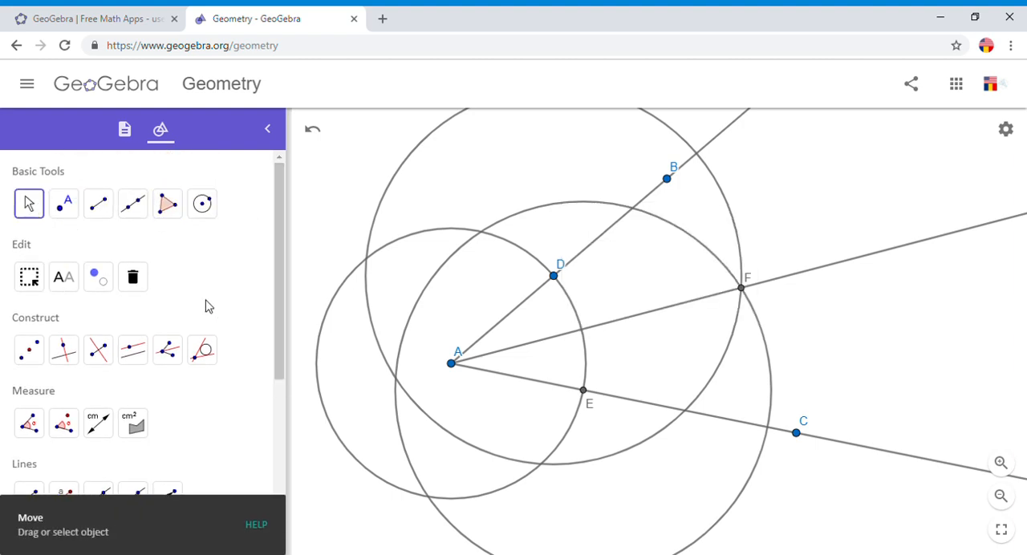
right_click(572, 211)
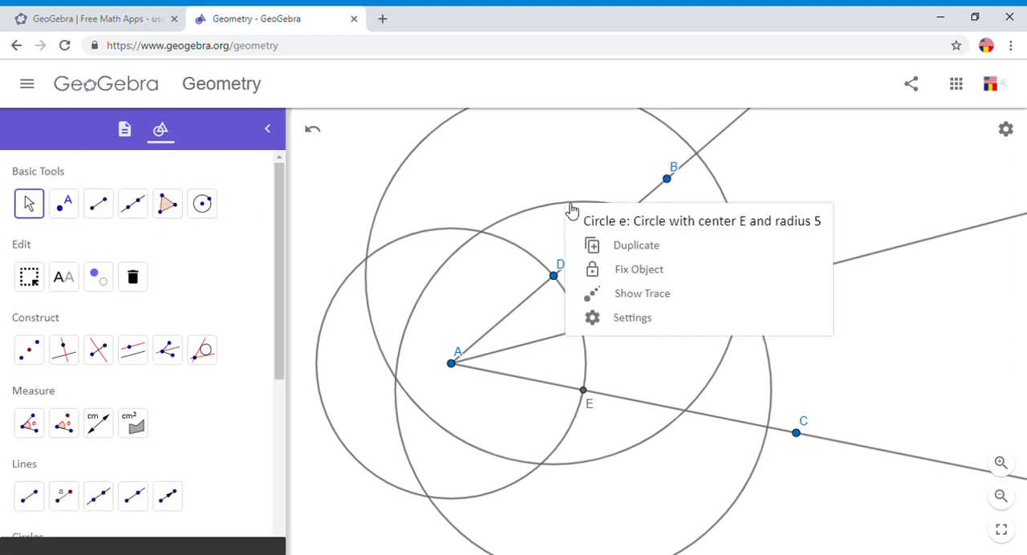
left_click(633, 317)
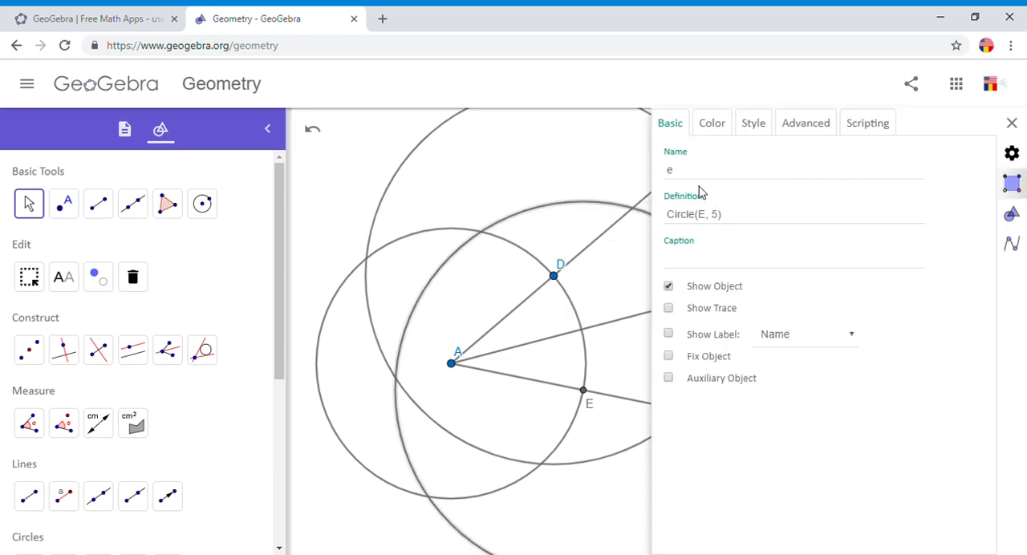
left_click(668, 286)
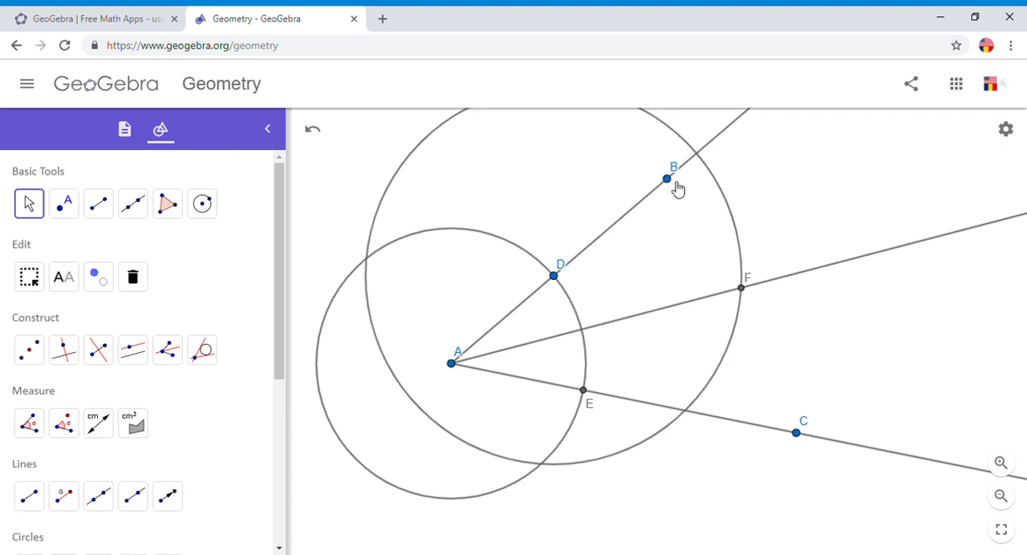
mouse_move(422, 156)
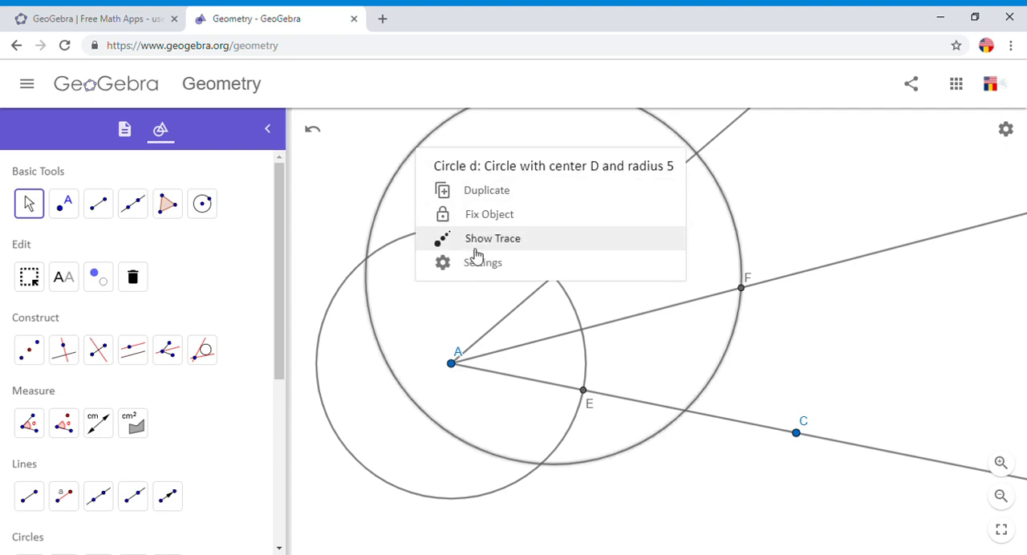
left_click(483, 263)
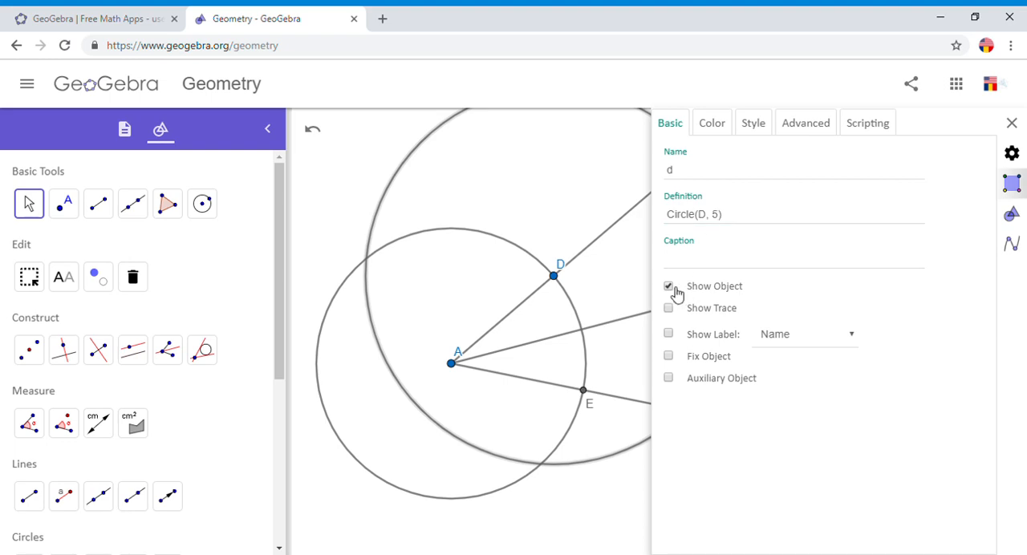
left_click(669, 285)
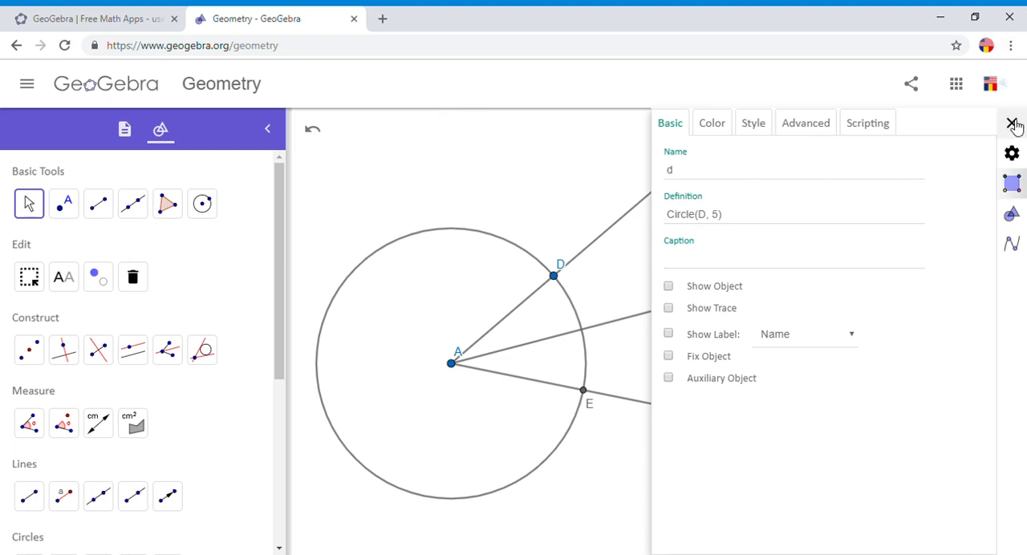
left_click(1012, 122)
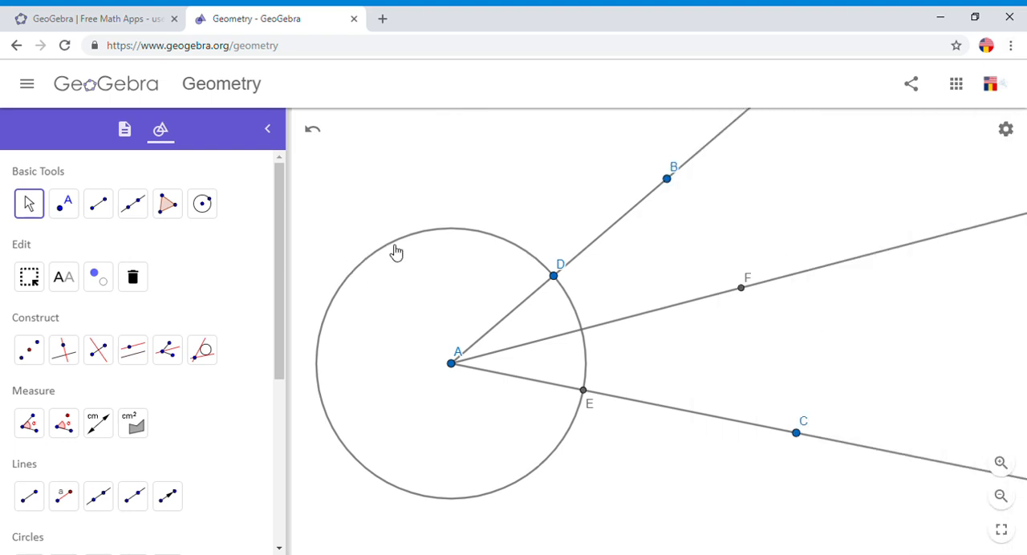
right_click(396, 251)
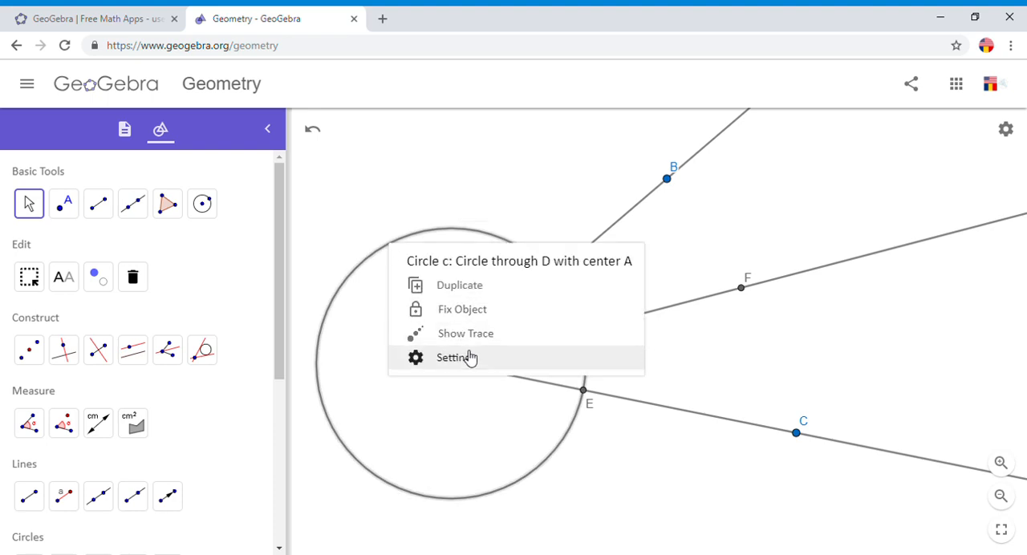
left_click(455, 358)
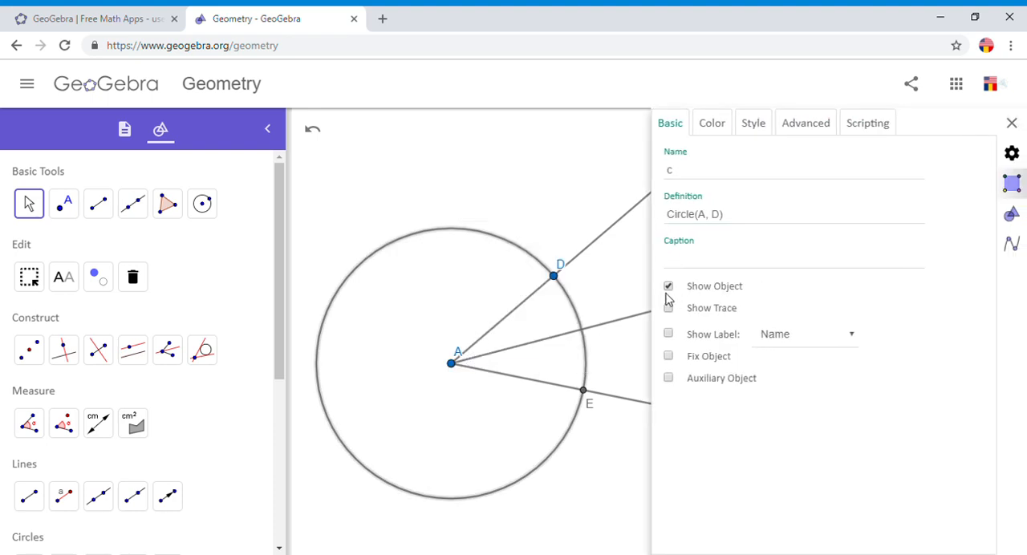
left_click(668, 286)
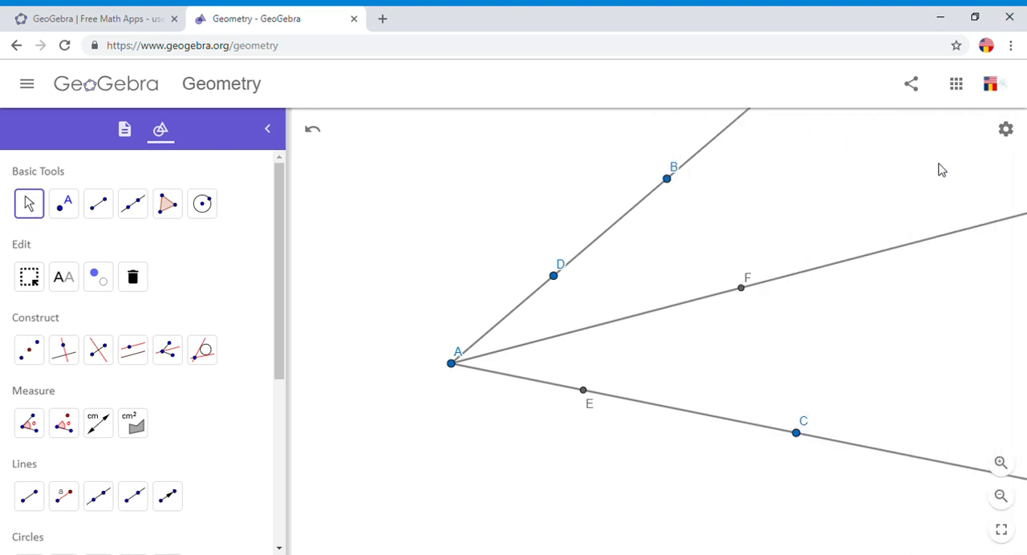
mouse_move(582, 338)
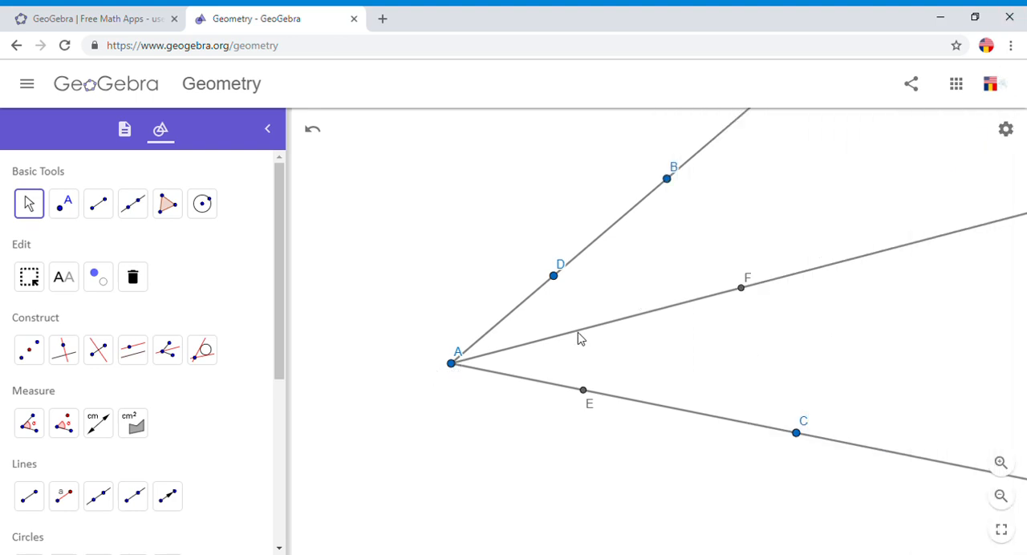
mouse_move(896, 257)
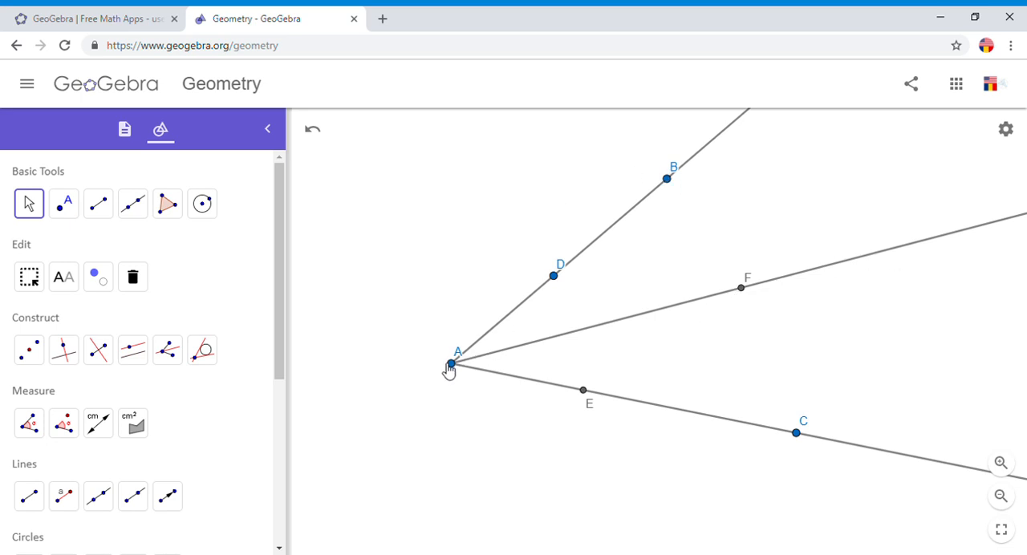
mouse_move(164, 299)
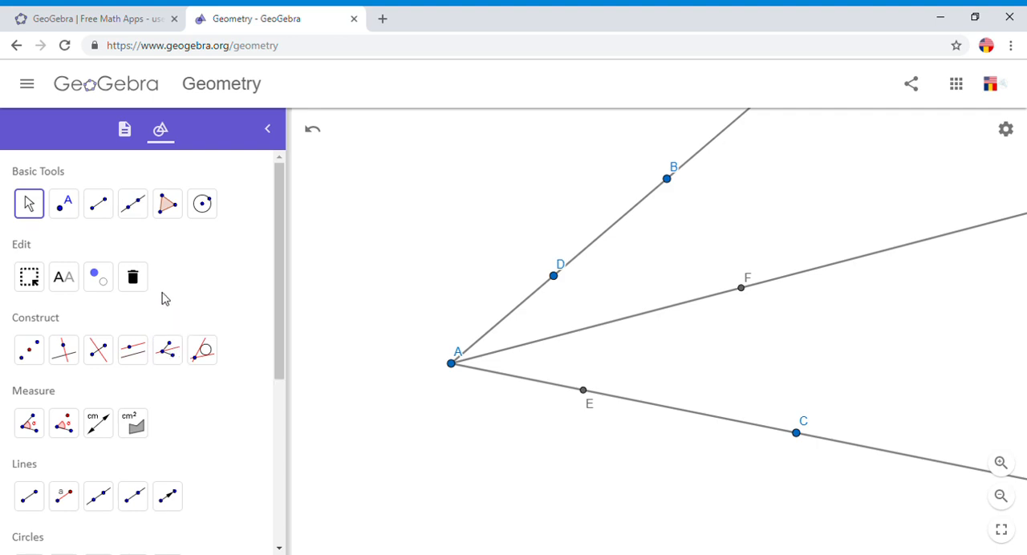
Scroll down in the tool panel toward the Measure group.
scroll("down", 3)
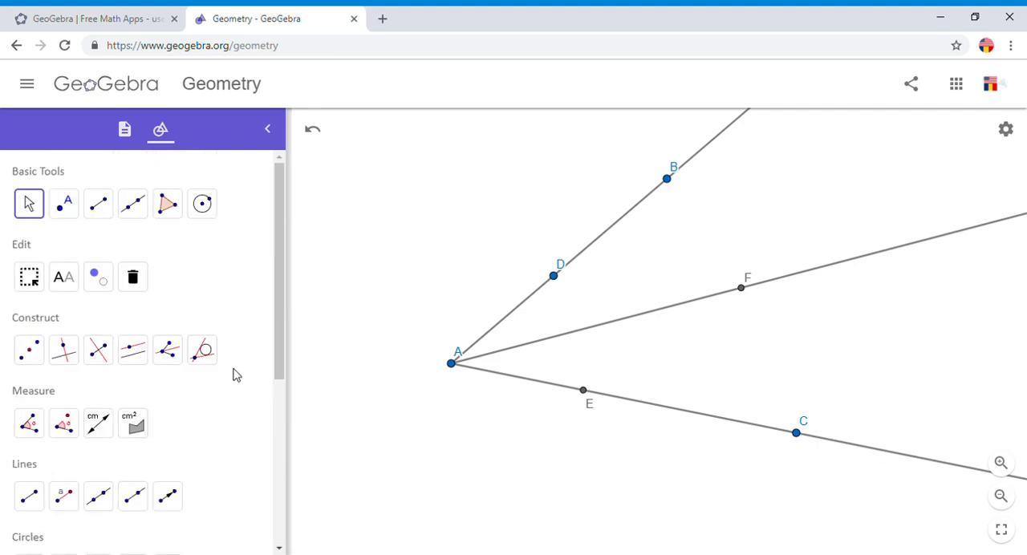
mouse_move(63, 423)
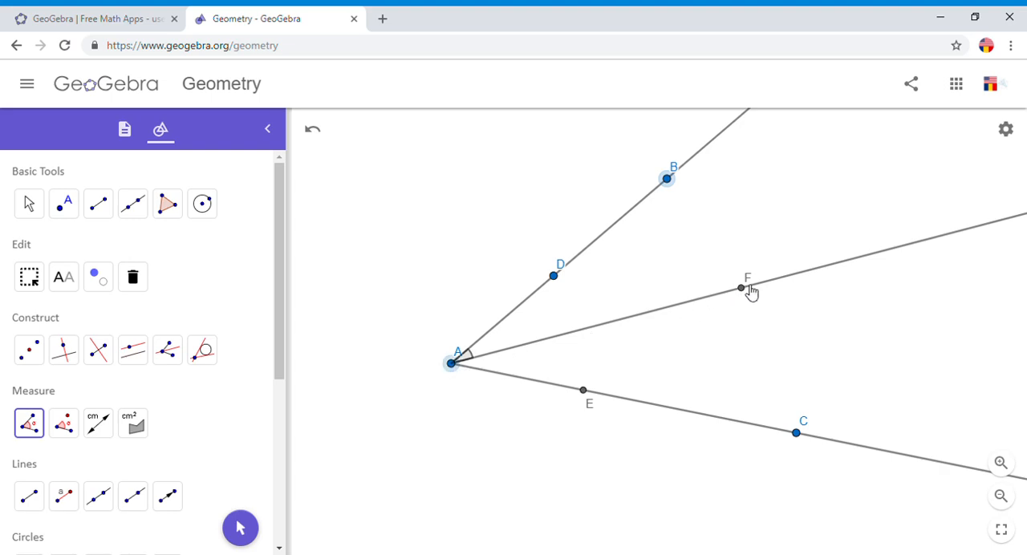
Finish angle BAF at F and measure angle FAC, both reading 25.9°.
left_click(64, 203)
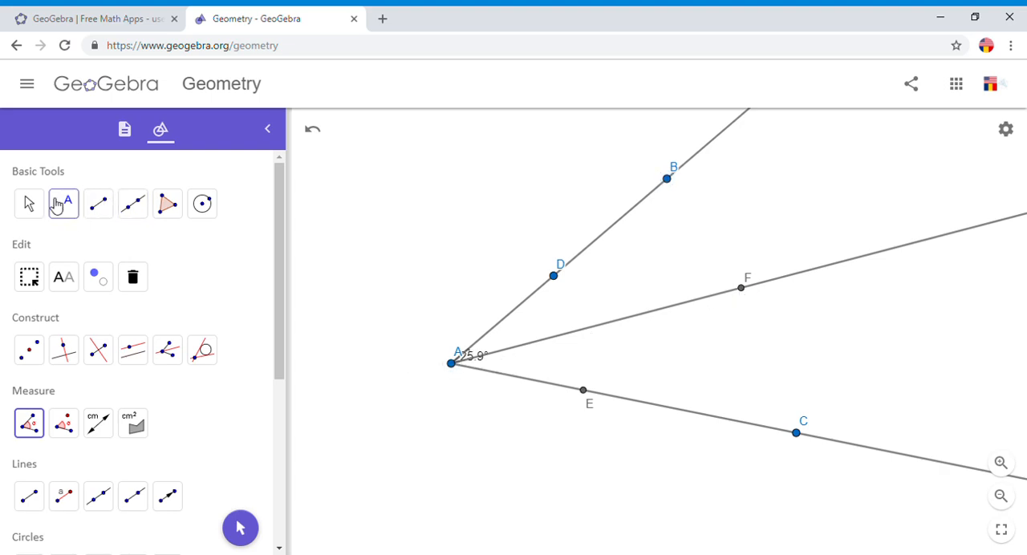
left_click(29, 203)
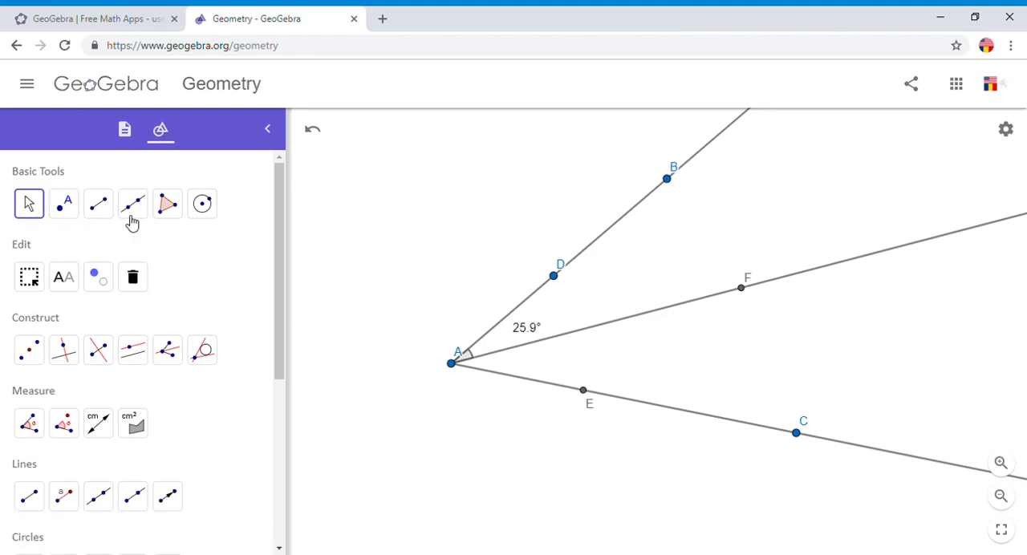
left_click(29, 423)
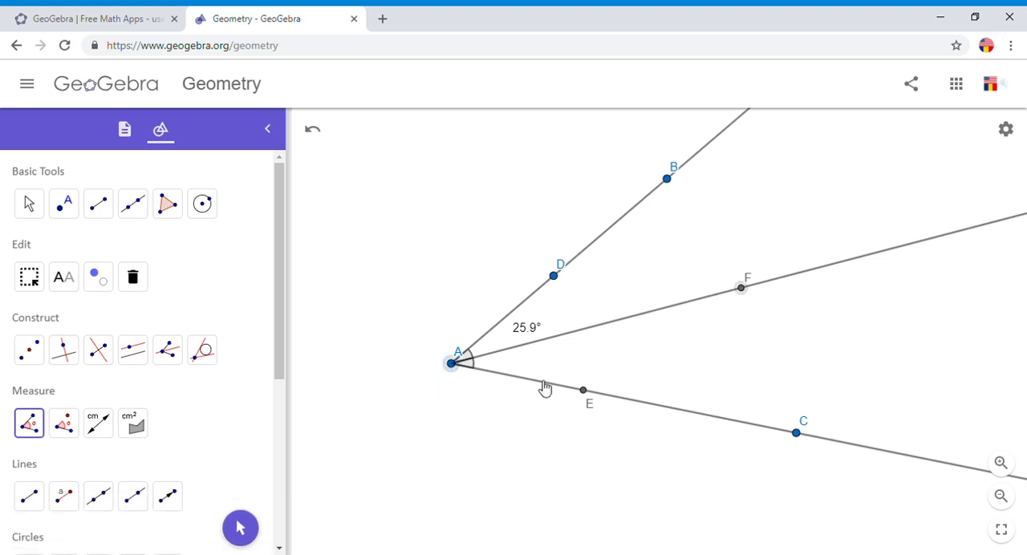
left_click(796, 434)
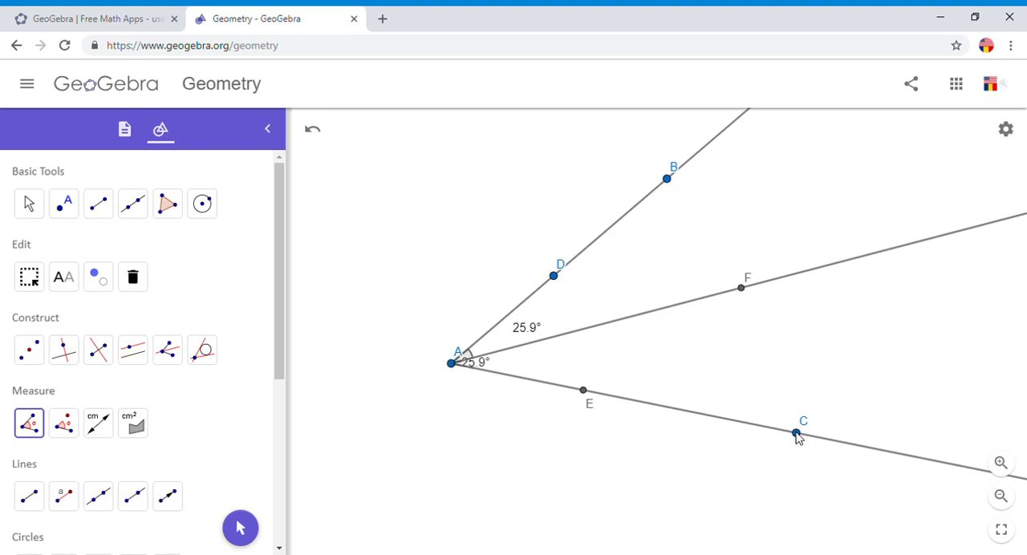
left_click(29, 203)
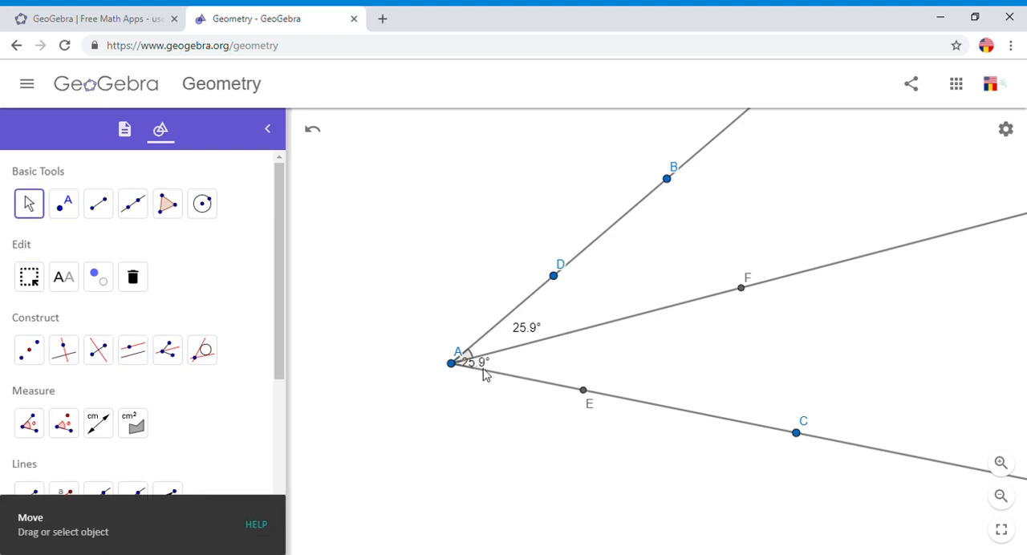